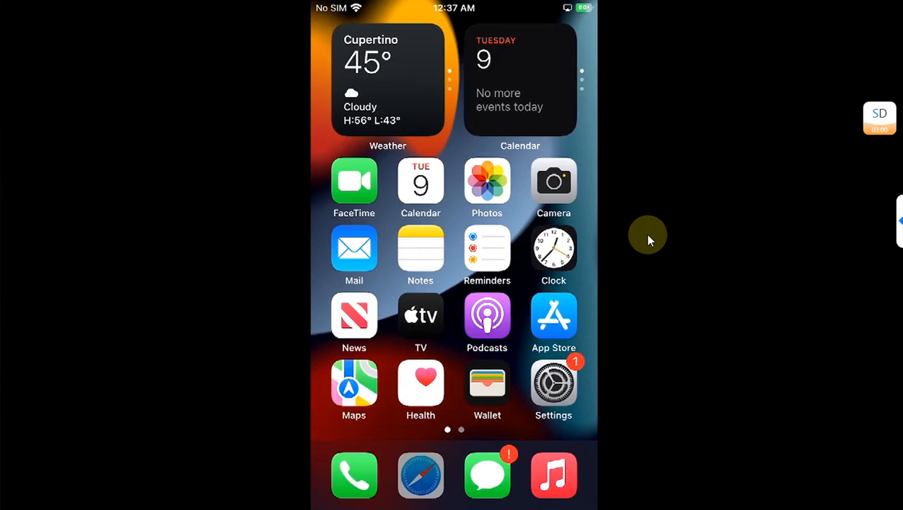
Visit the nekoJB website in Safari, return home and launch Settings.
left_click(420, 475)
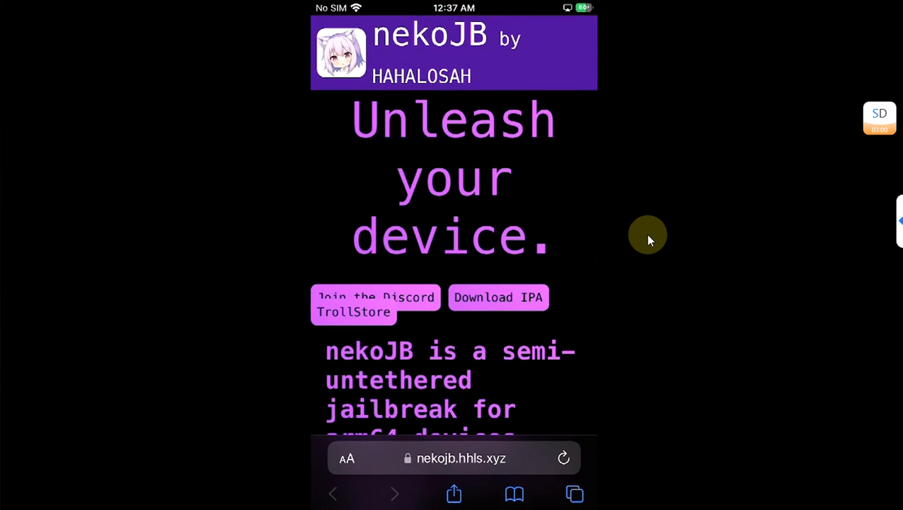
key("home")
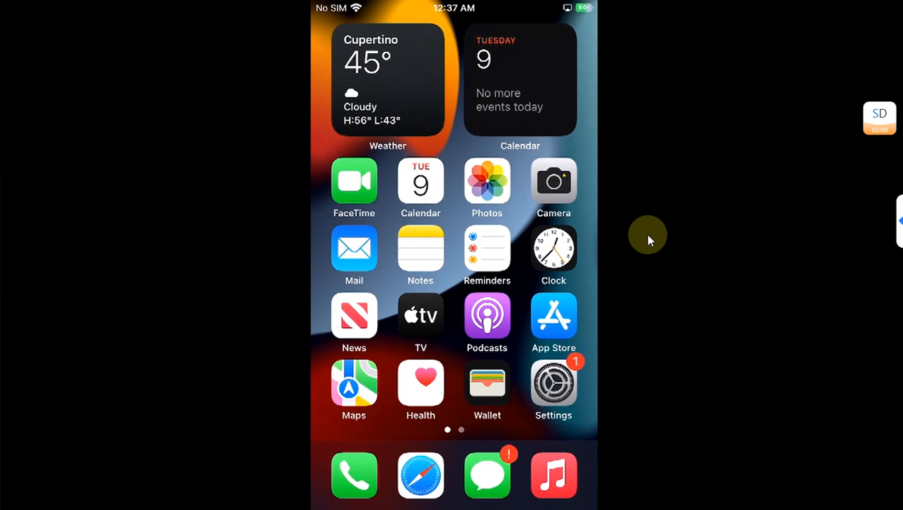
scroll("left", 3)
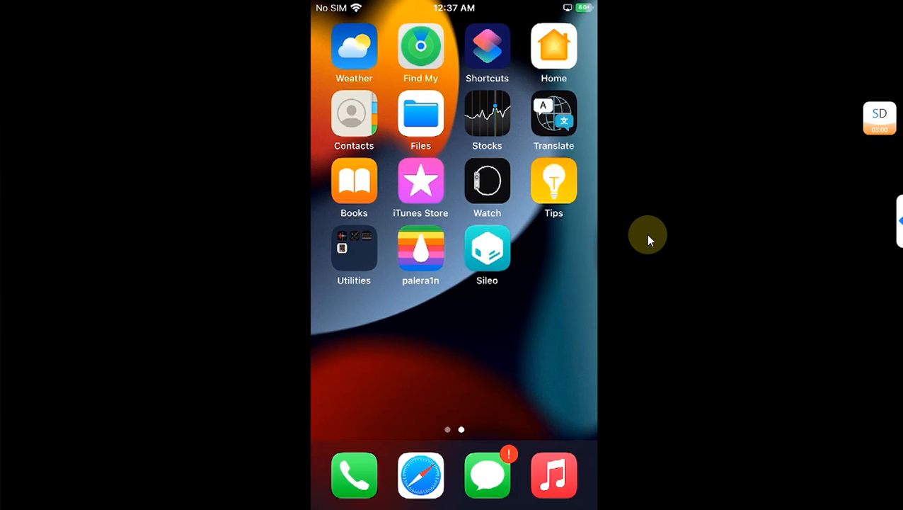
left_click(487, 252)
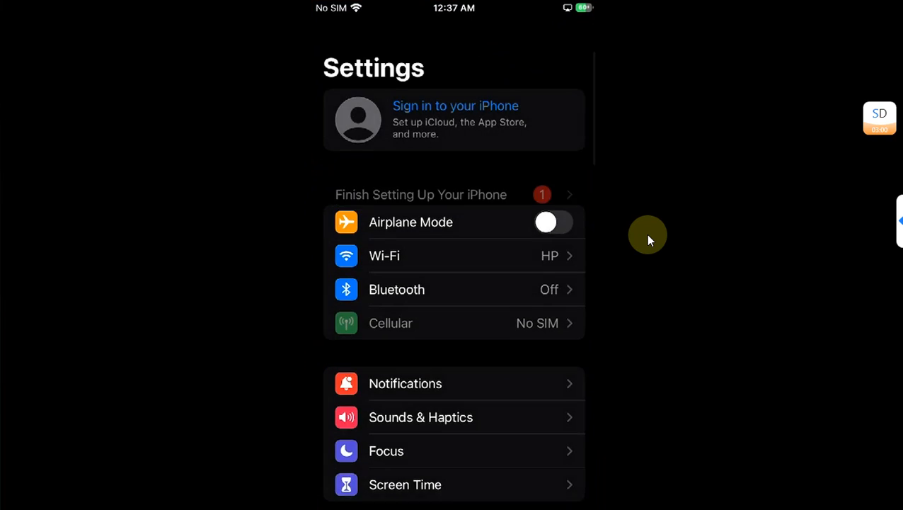
Leave Settings and go to the second Home Screen page with palera1n and Sileo.
scroll("down", 3)
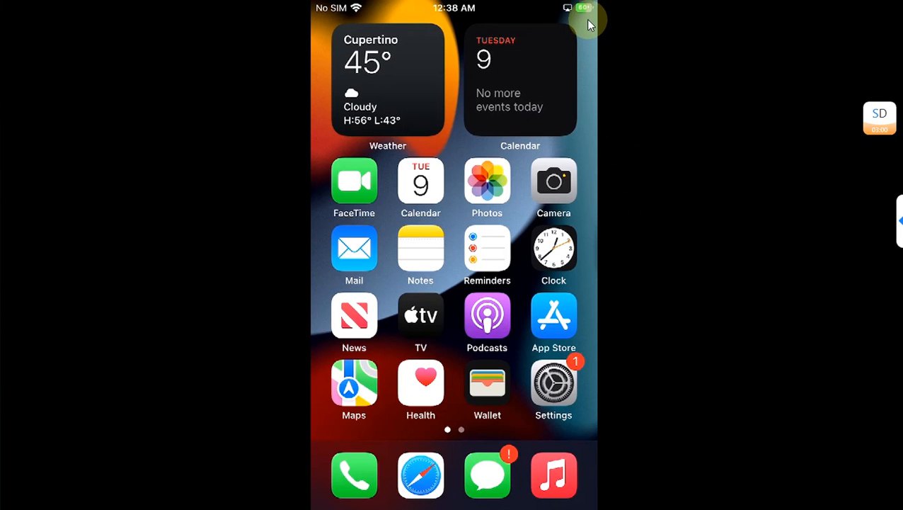
mouse_move(663, 99)
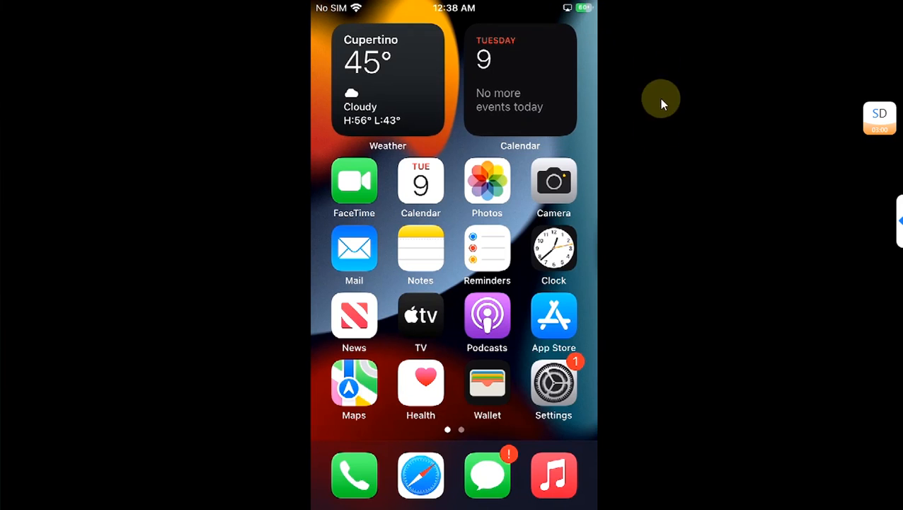
left_click(554, 383)
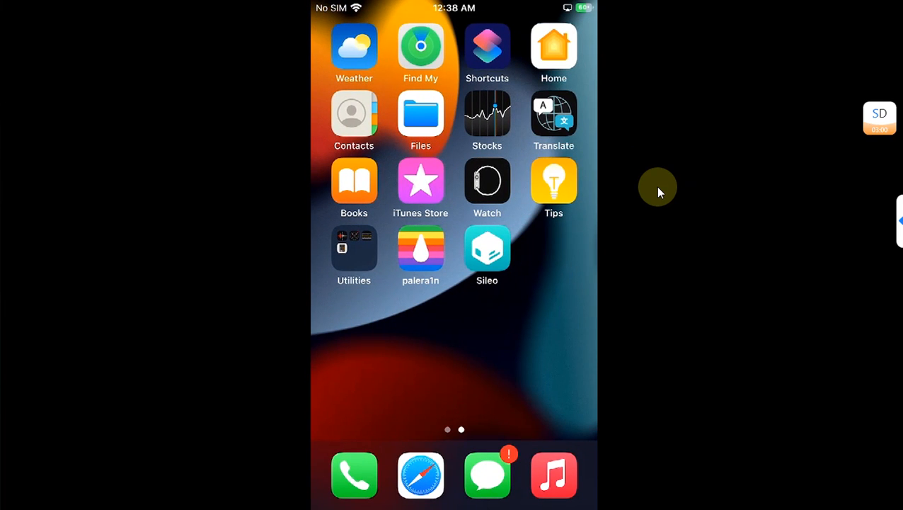
Search Sileo for 'Troll' and install the TrollStore Helper package.
left_click(420, 476)
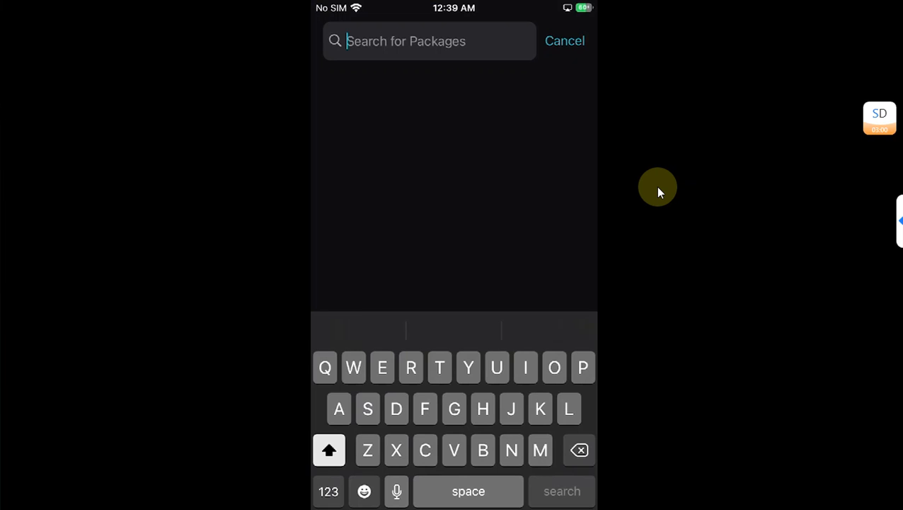
type("Troll")
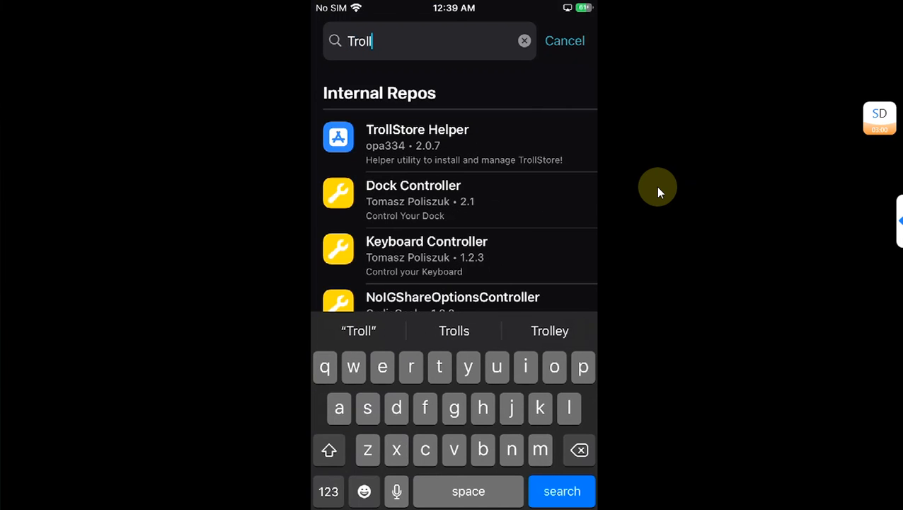
left_click(460, 145)
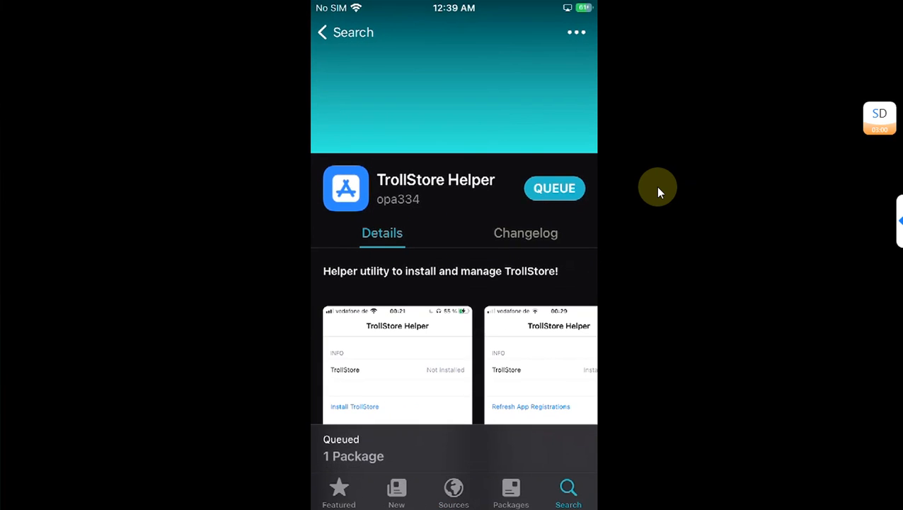
left_click(453, 448)
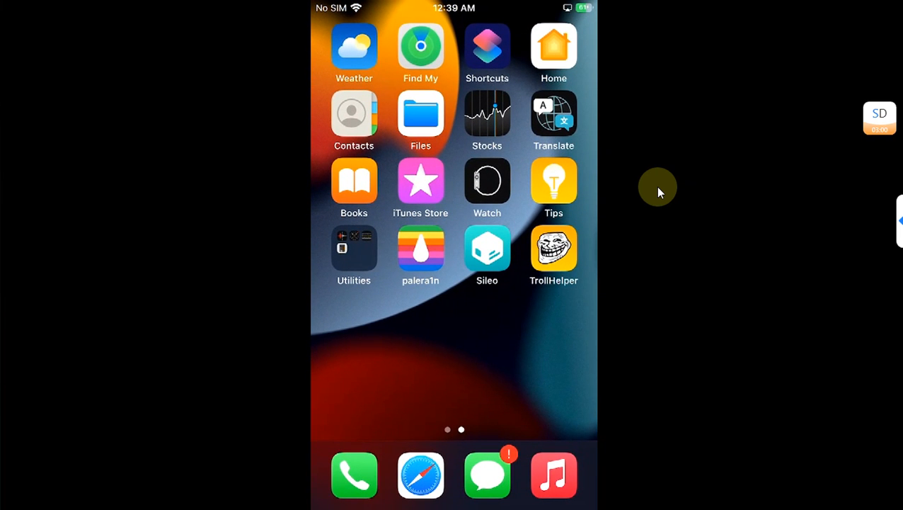
Install TrollStore from TrollHelper and find its new icon on the Home Screen.
left_click(554, 248)
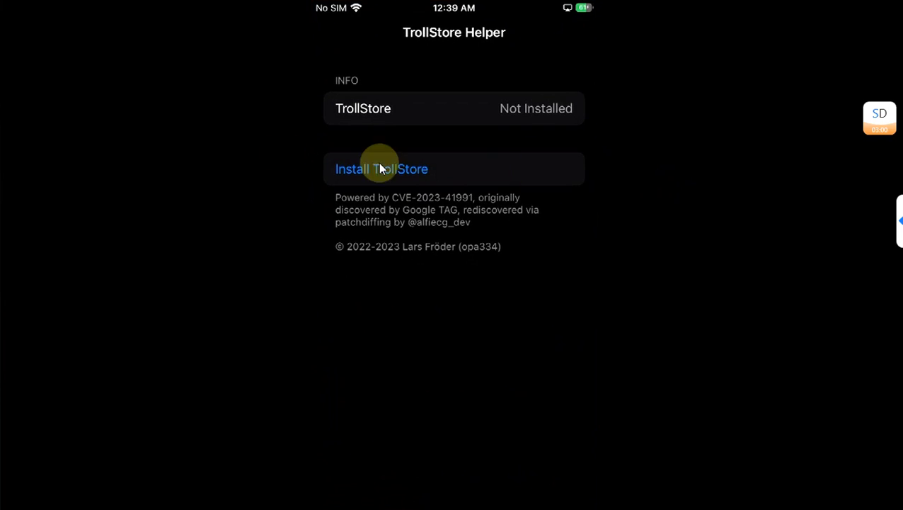
left_click(383, 168)
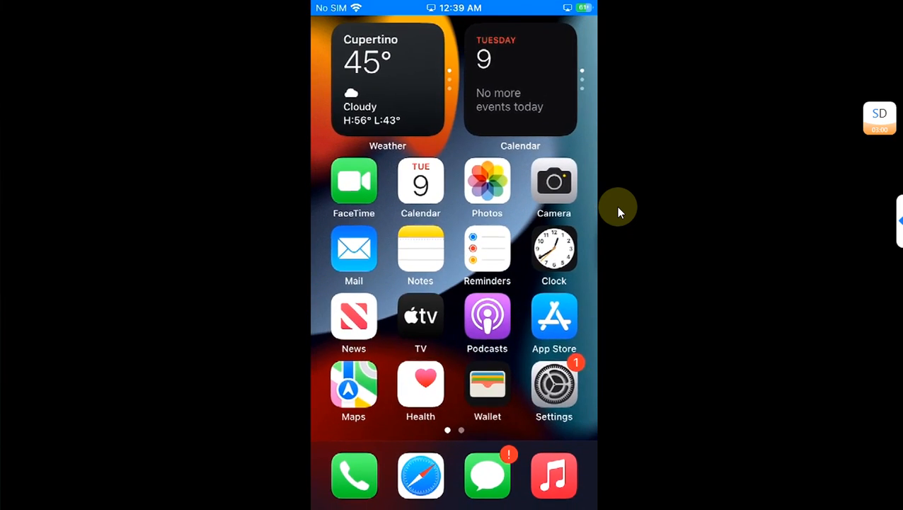
scroll("left", 3)
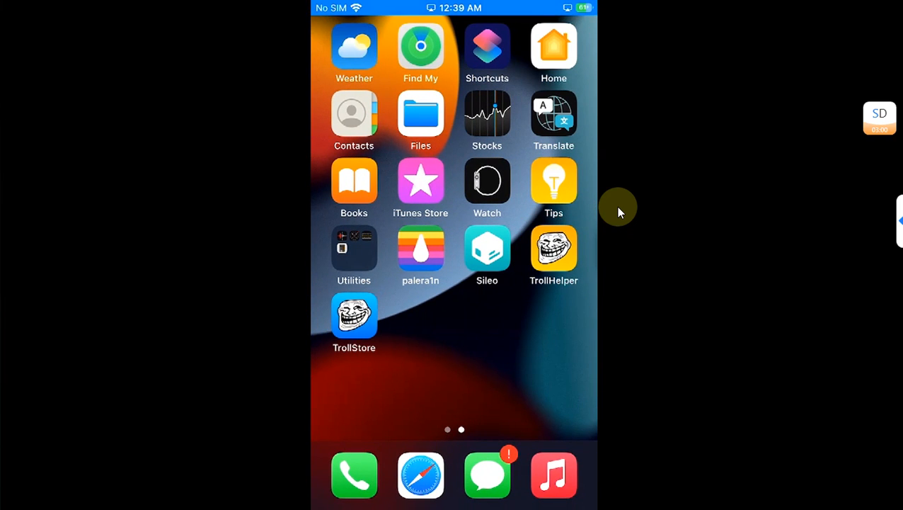
mouse_move(556, 276)
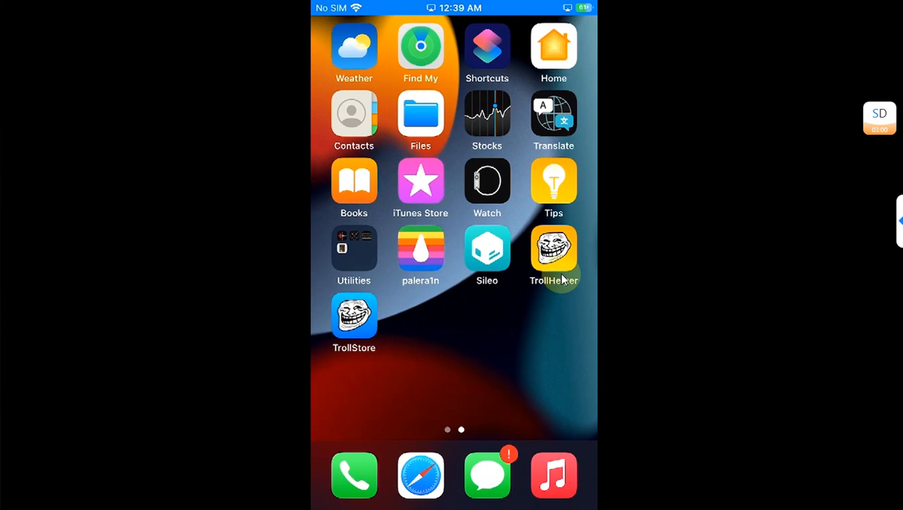
Install TrollStore's persistence helper into the Tips app from its Settings.
left_click(354, 315)
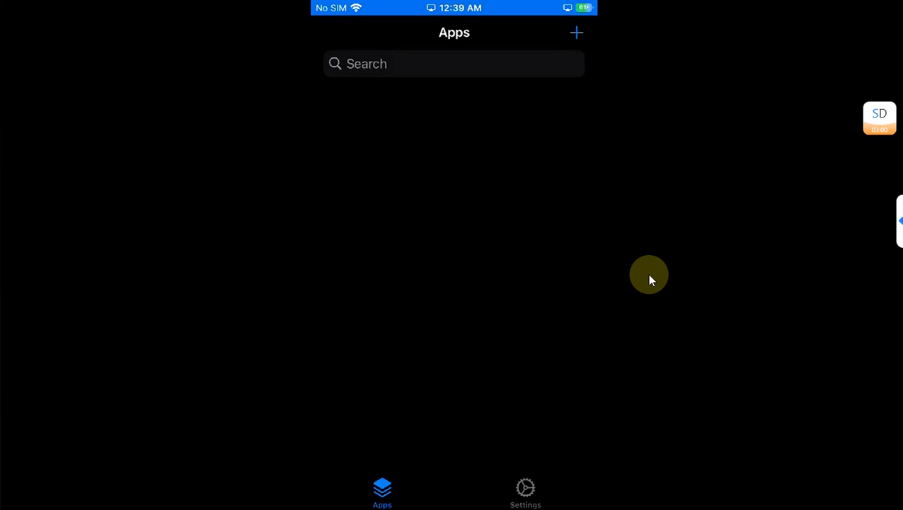
left_click(526, 493)
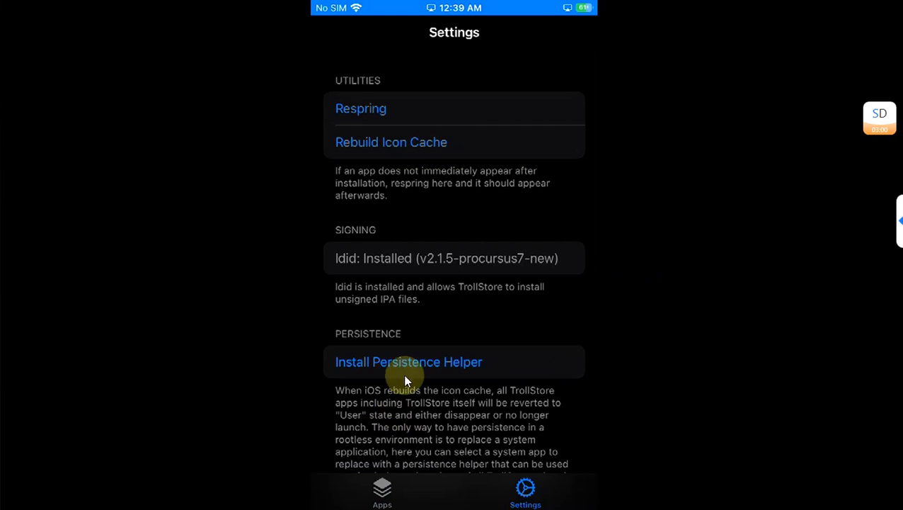
left_click(408, 363)
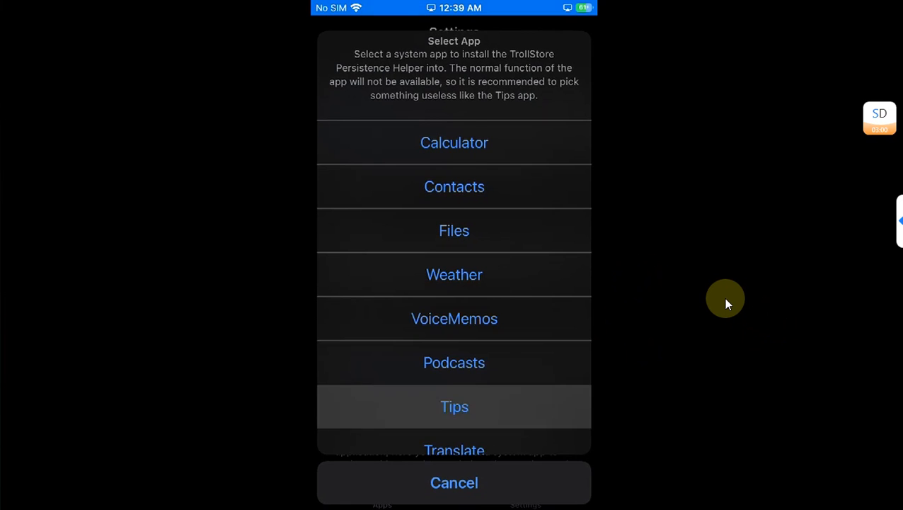
left_click(454, 407)
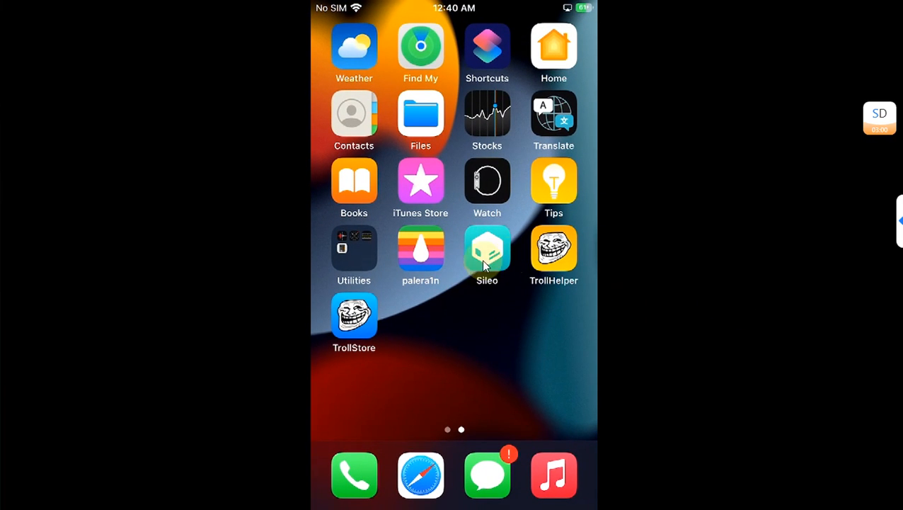
mouse_move(640, 268)
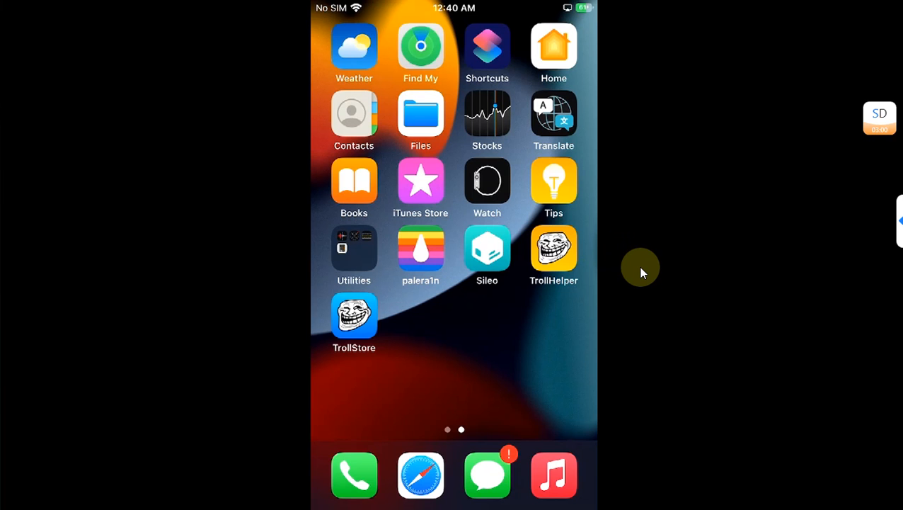
Turn on URL Scheme Enabled in TrollStore Settings and rebuild the icon cache now.
left_click(354, 323)
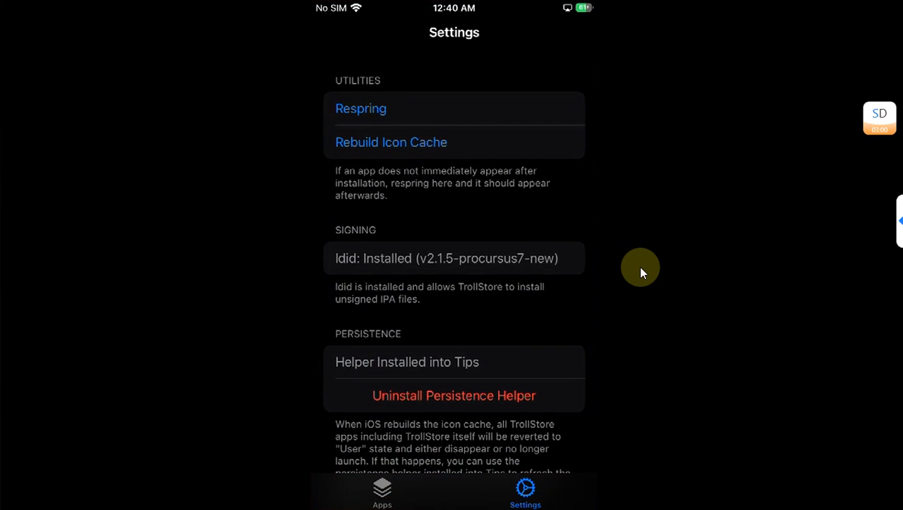
scroll("down", 3)
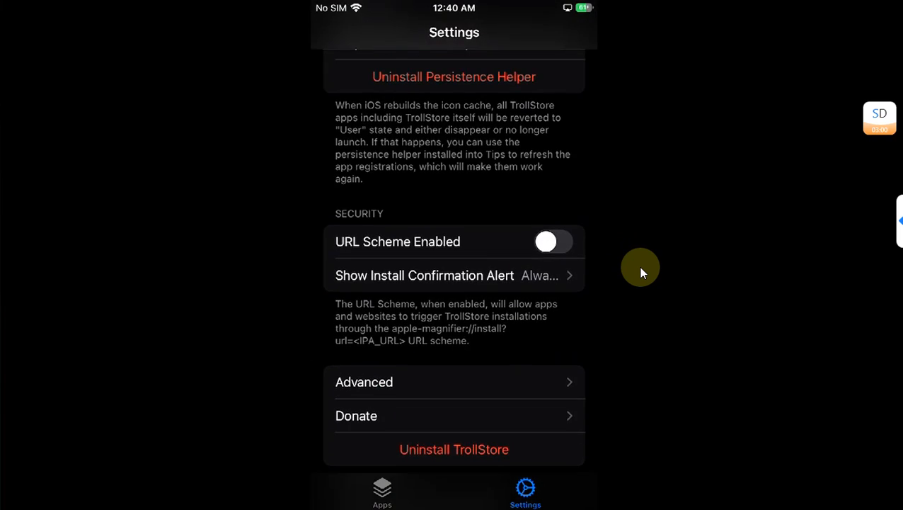
left_click(554, 240)
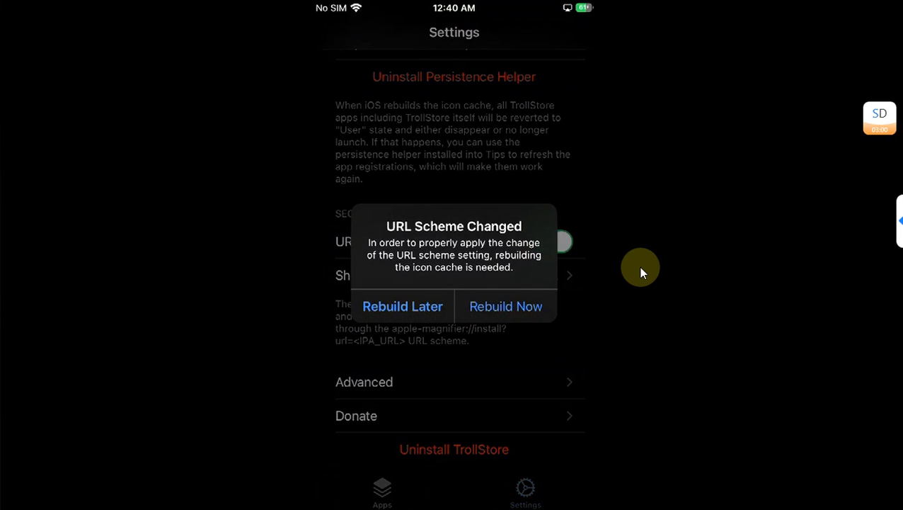
left_click(402, 306)
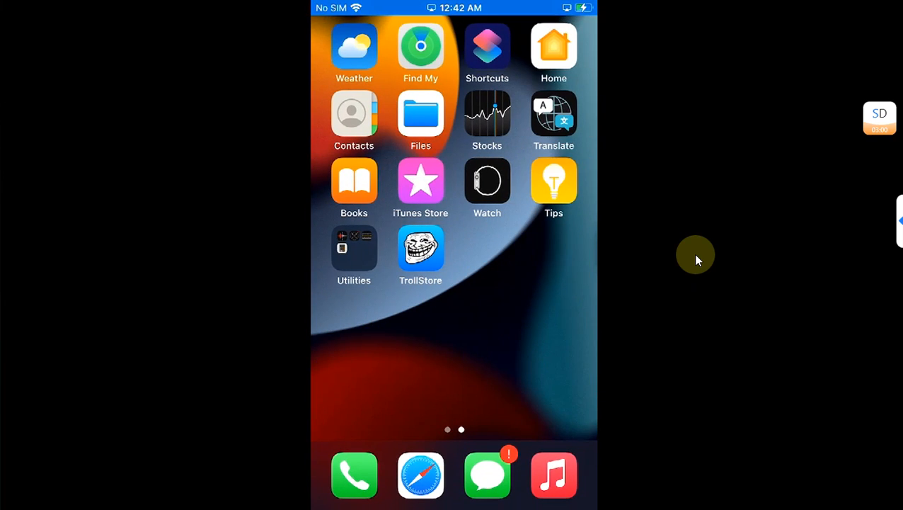
Check TrollStore 2.0.8 installed status in the Tips helper, then view TrollStore's empty app list.
left_click(420, 257)
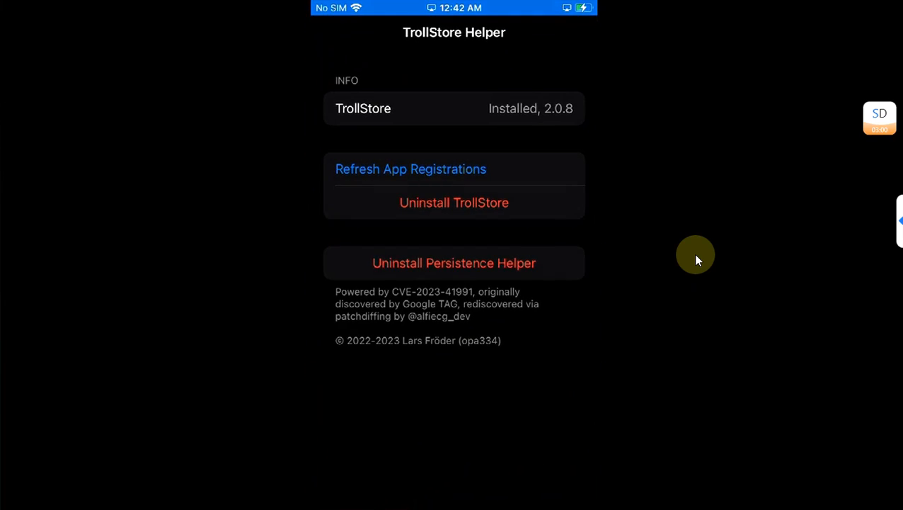
left_click(382, 493)
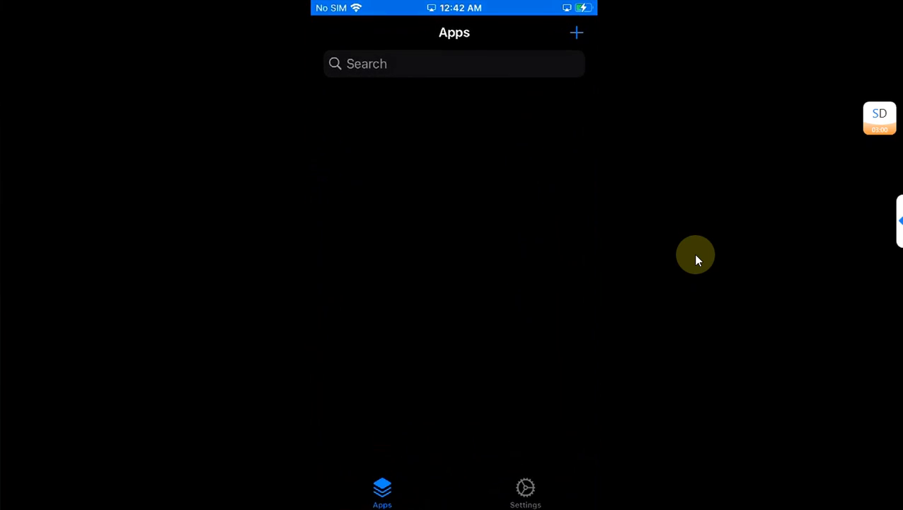
left_click(525, 492)
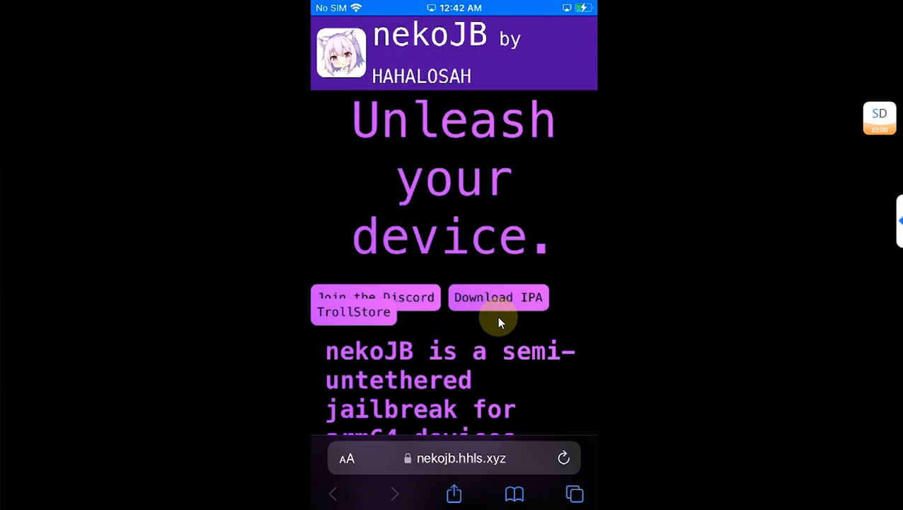
mouse_move(357, 323)
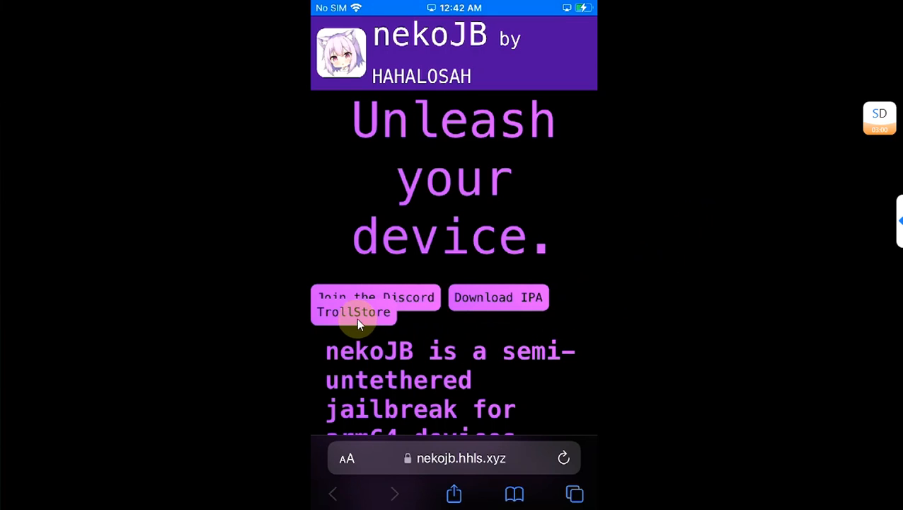
Send the nekoJB 1.0 IPA from its website to TrollStore and confirm installing it.
left_click(354, 311)
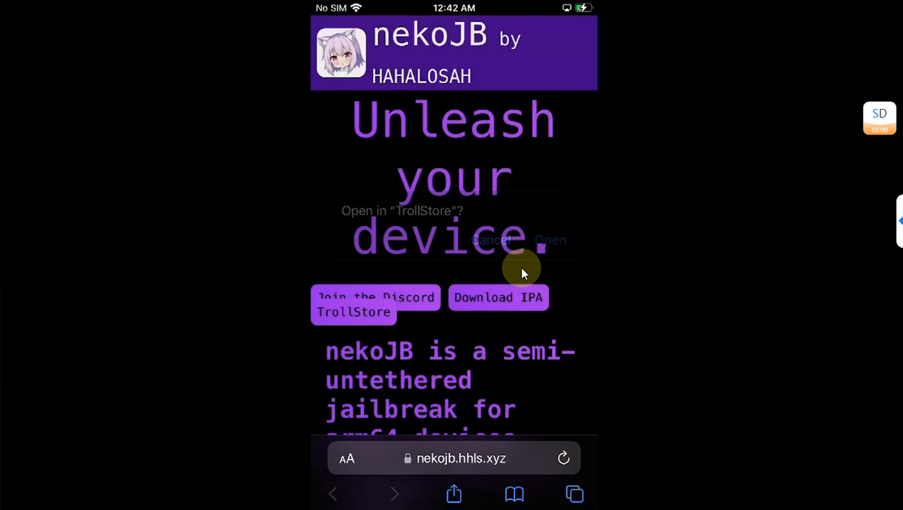
left_click(549, 239)
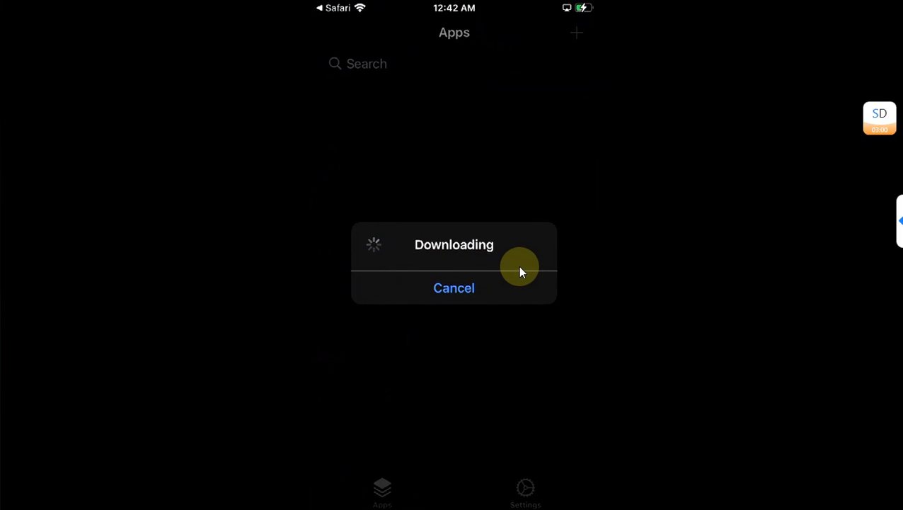
mouse_move(529, 490)
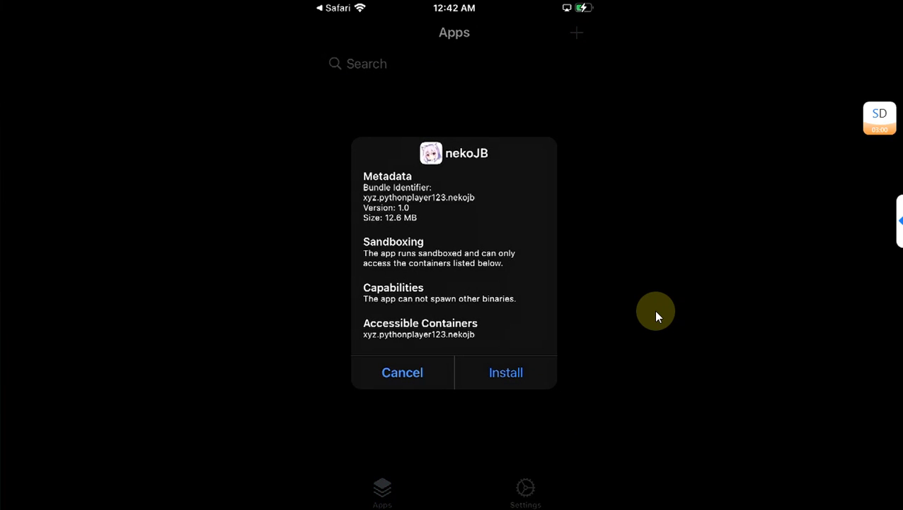
left_click(505, 373)
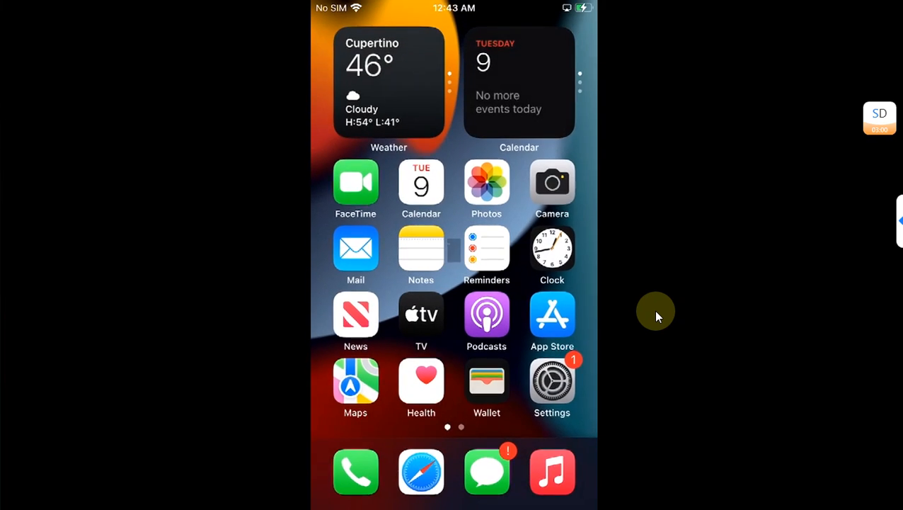
Launch nekoJB, accept the download-source warning with Proceed and start the jailbreak.
scroll("left", 3)
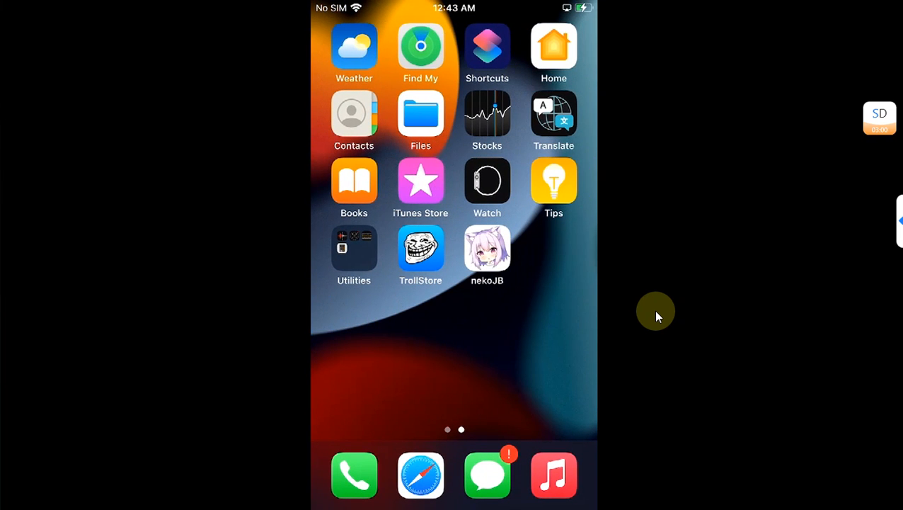
left_click(488, 248)
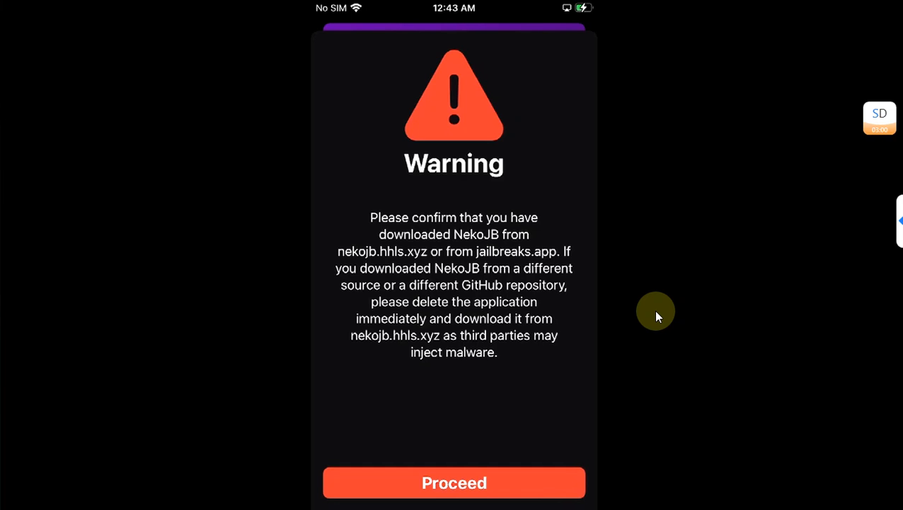
left_click(453, 483)
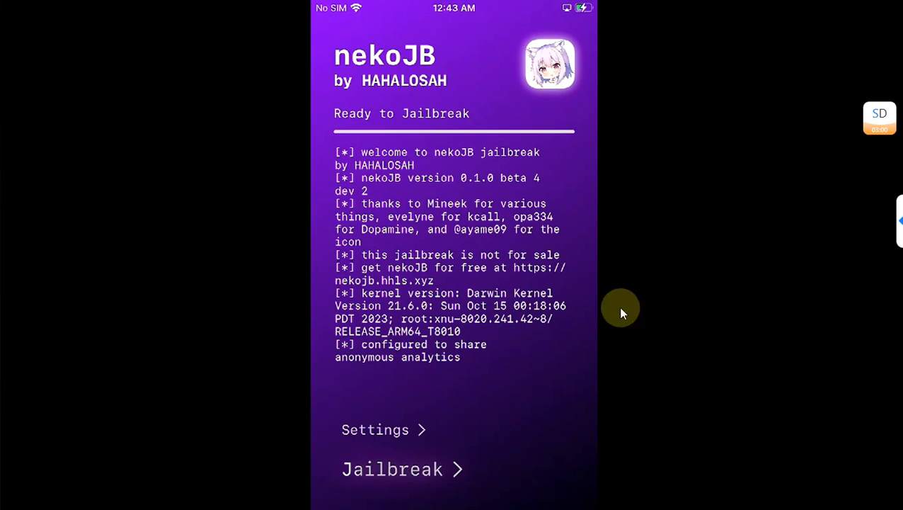
left_click(376, 429)
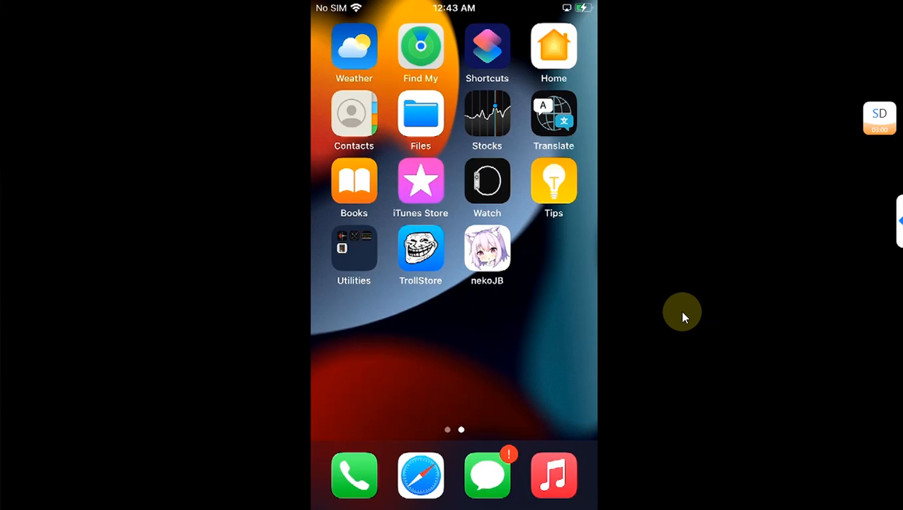
Let the respring finish and find Sileo, TrollHelper and nekoutil on the second page.
left_click(487, 255)
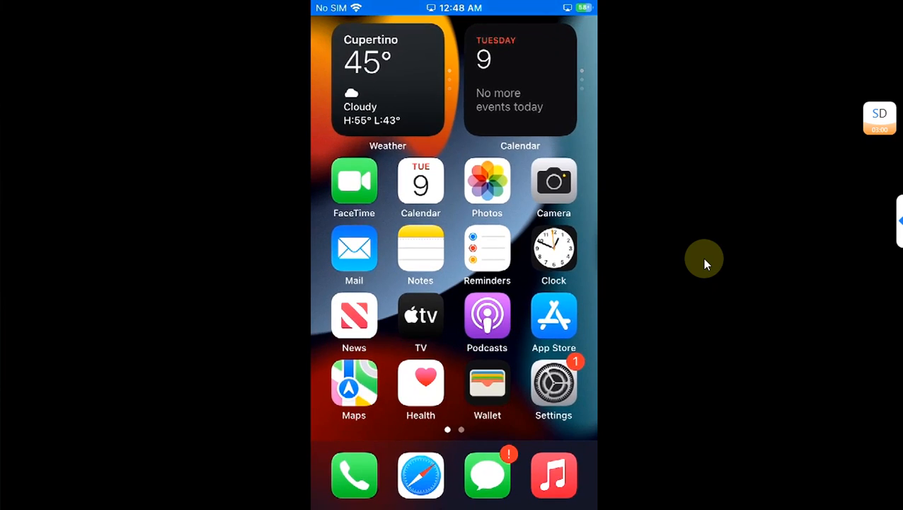
scroll("left", 3)
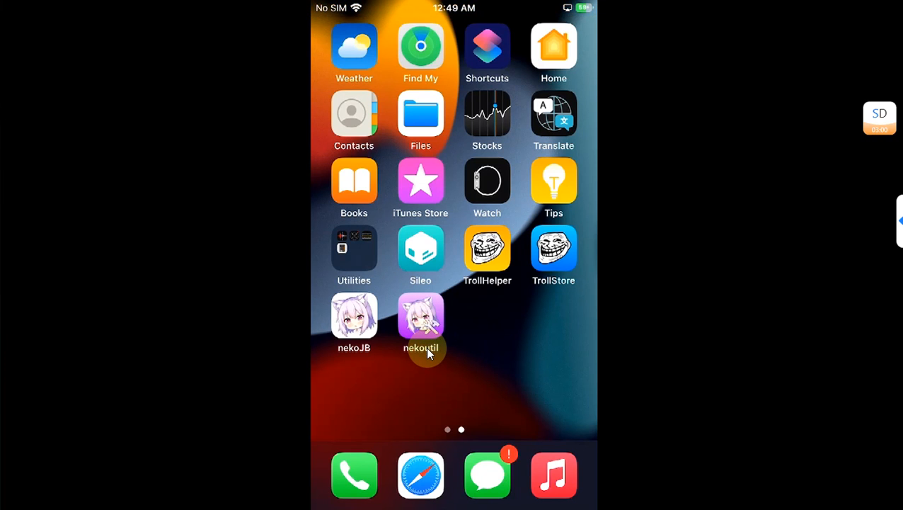
left_click(420, 317)
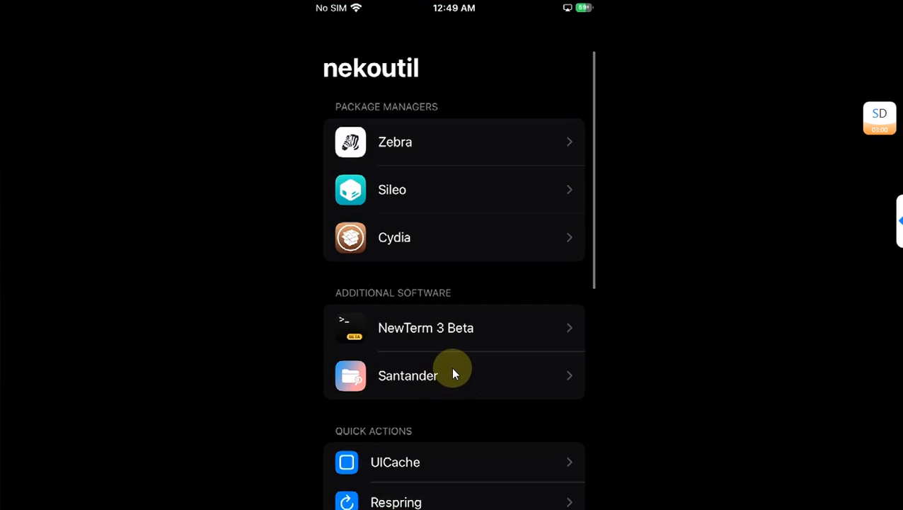
mouse_move(629, 272)
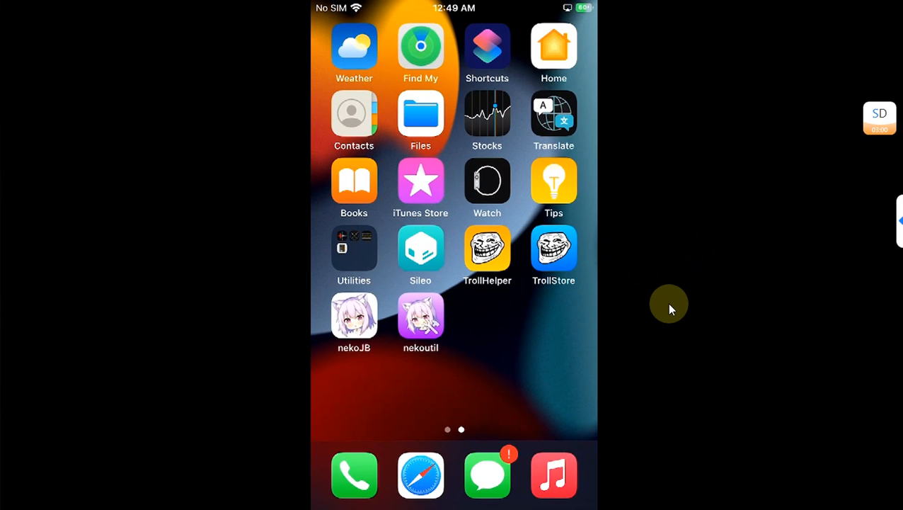
left_click(421, 248)
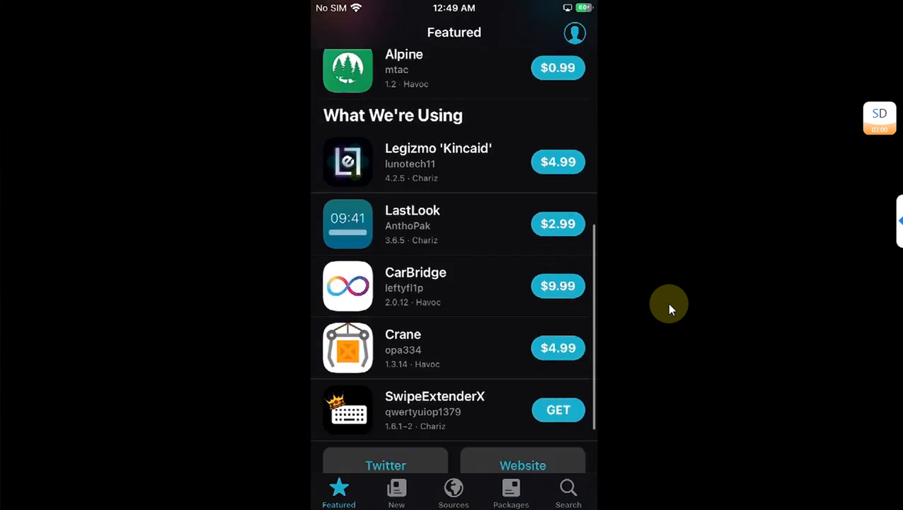
scroll("down", 3)
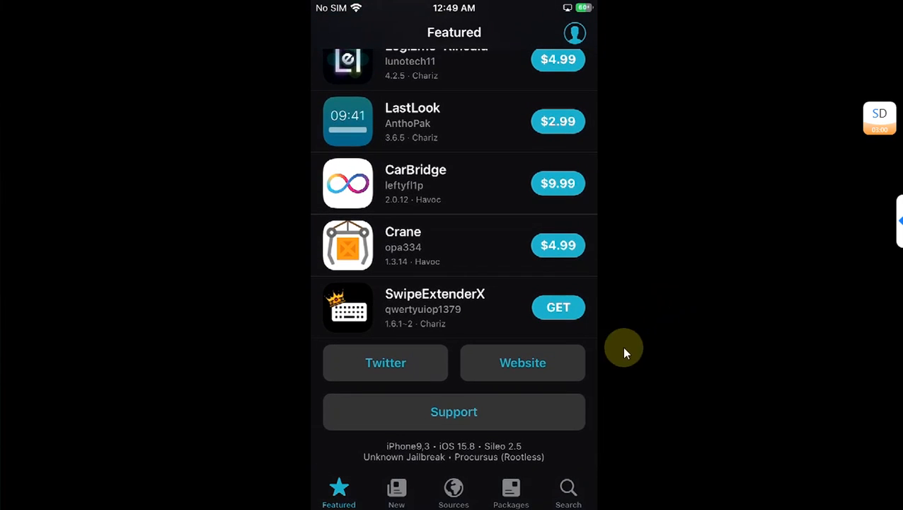
mouse_move(470, 453)
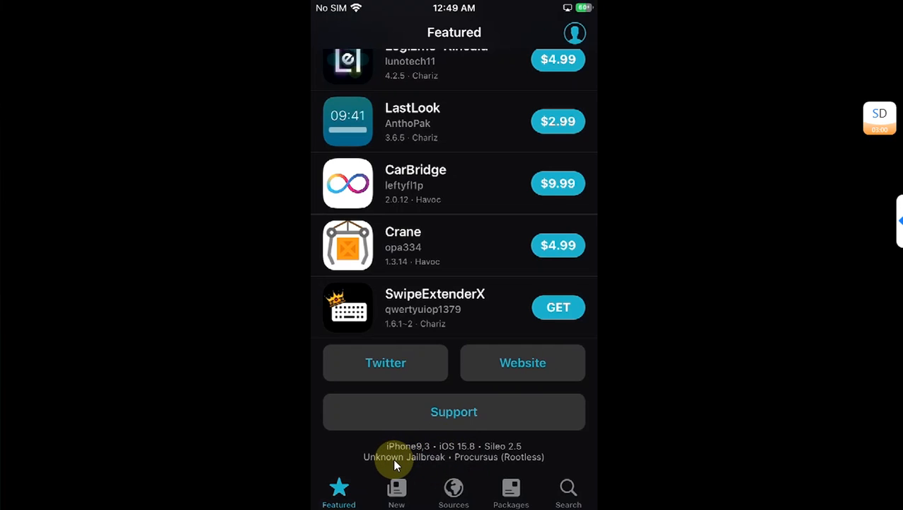
mouse_move(671, 340)
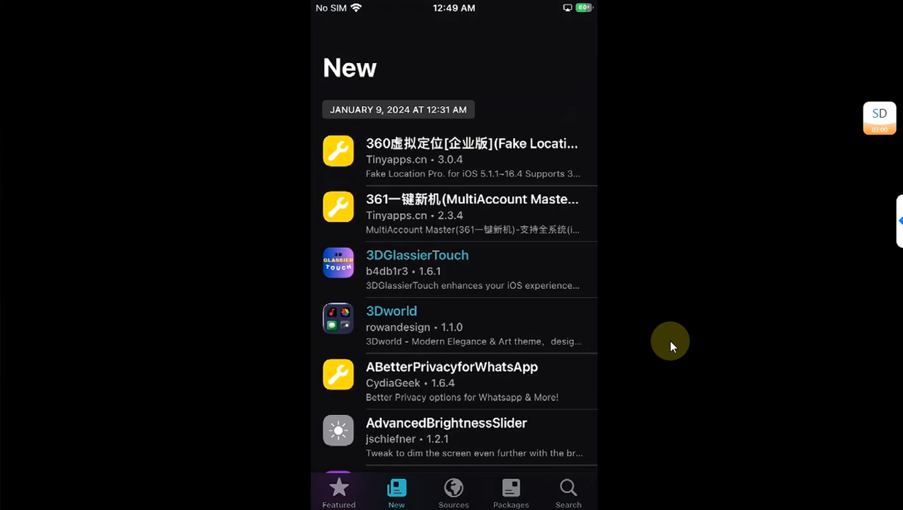
left_click(453, 493)
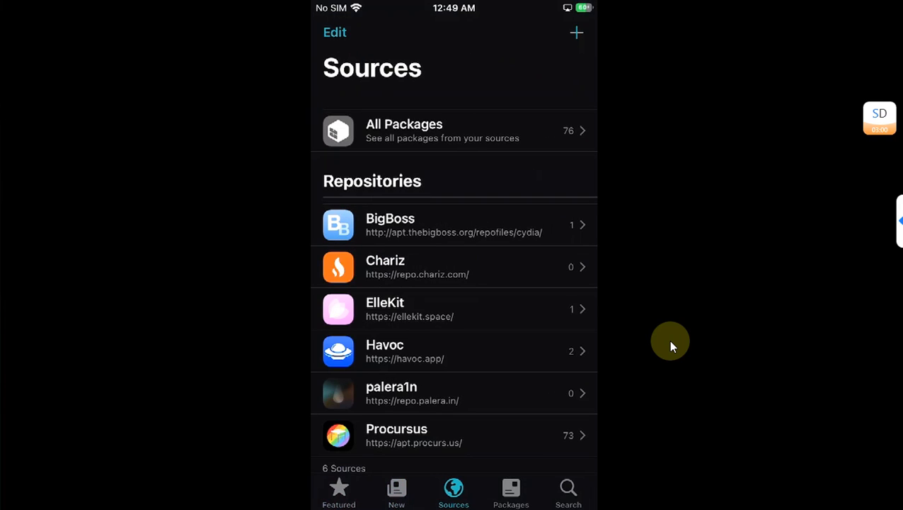
mouse_move(677, 333)
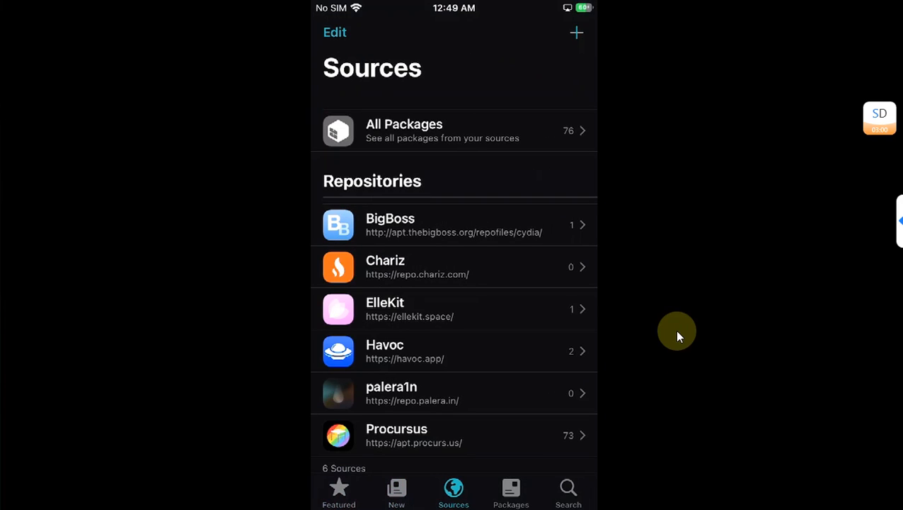
mouse_move(587, 14)
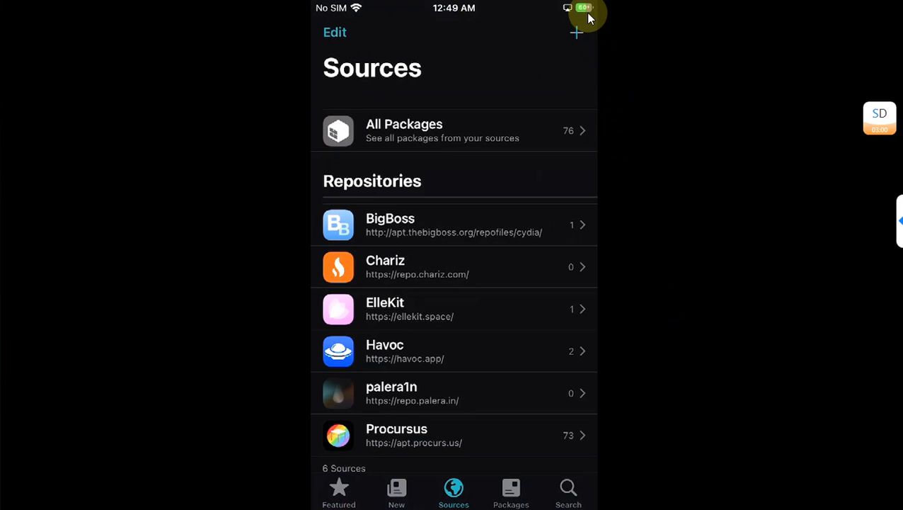
key("home")
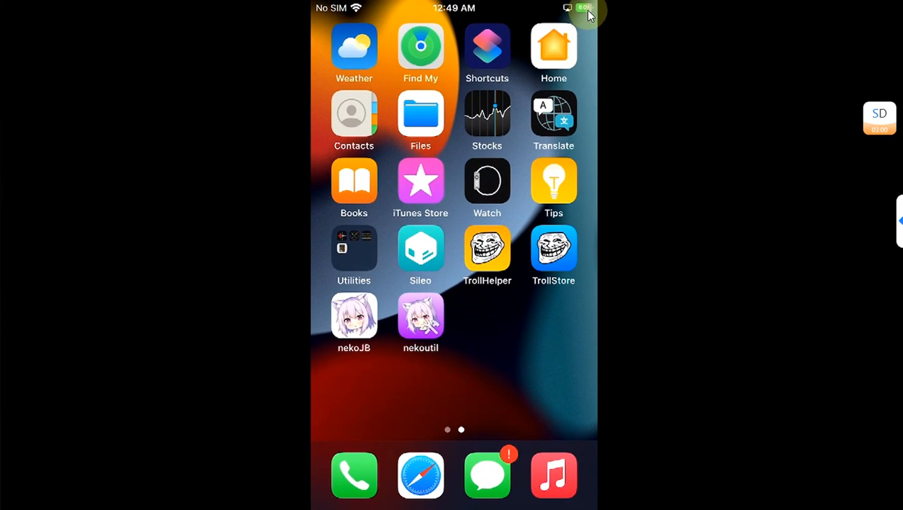
mouse_move(643, 86)
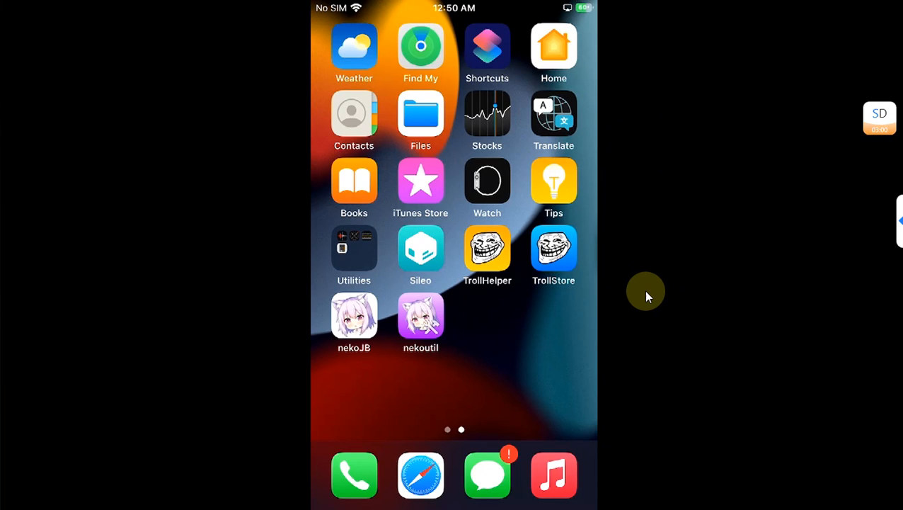
left_click(487, 247)
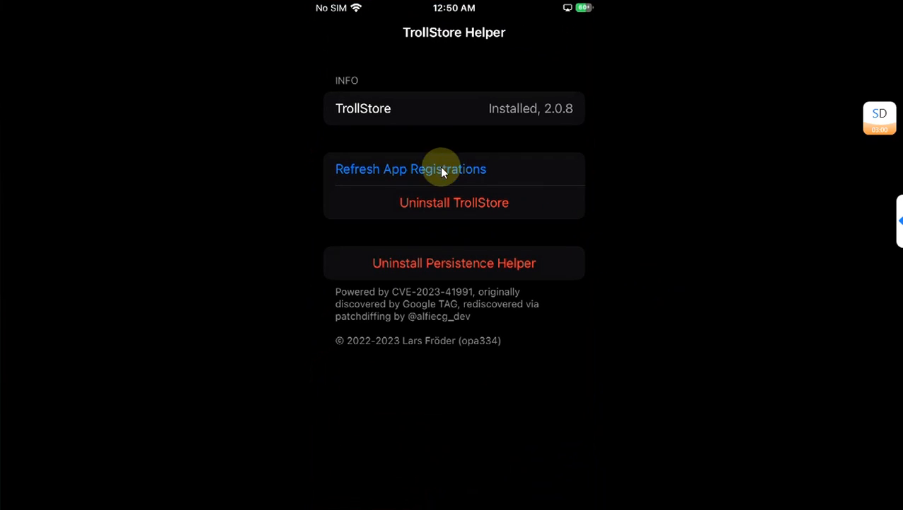
mouse_move(673, 261)
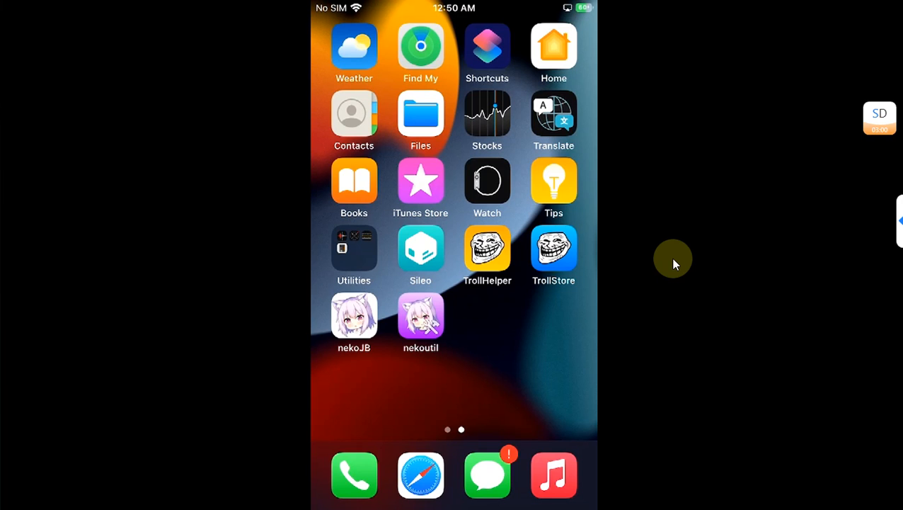
Use nekoutil's Remove Jailbreak, slide to revert on the warning, and dismiss the Success message.
left_click(420, 323)
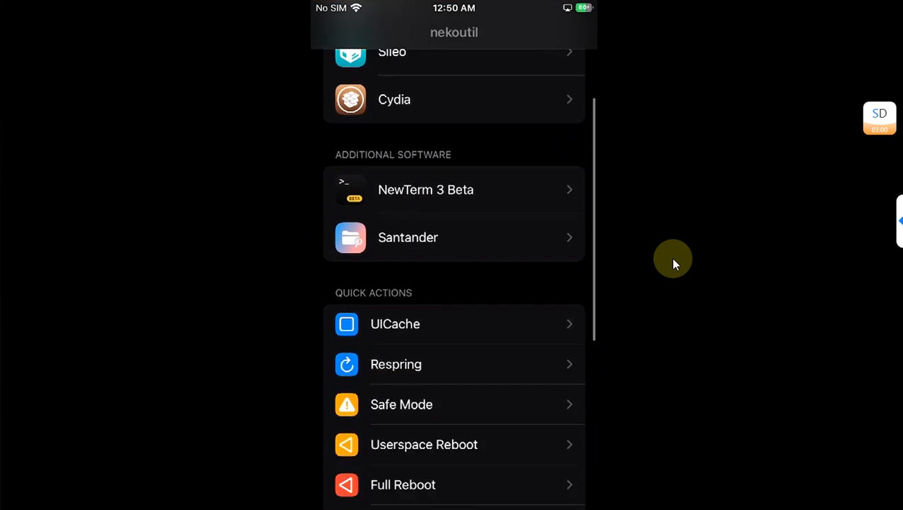
scroll("down", 3)
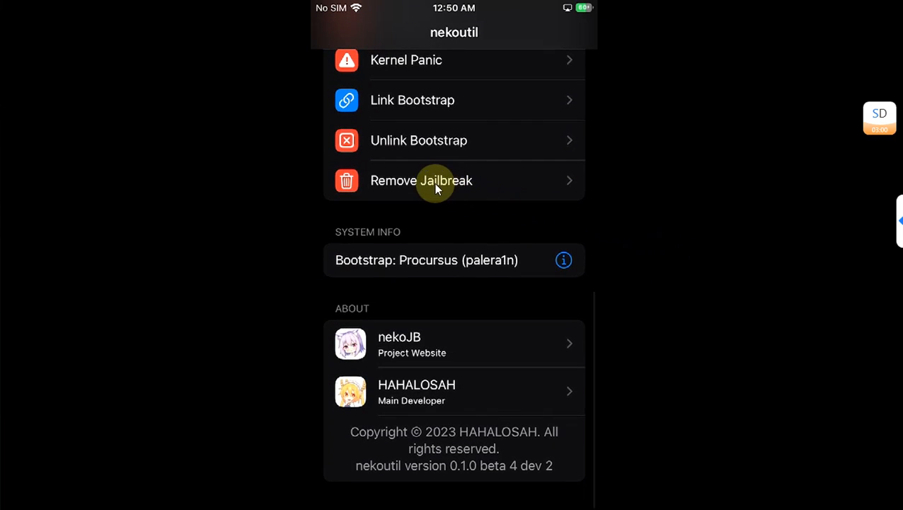
left_click(422, 182)
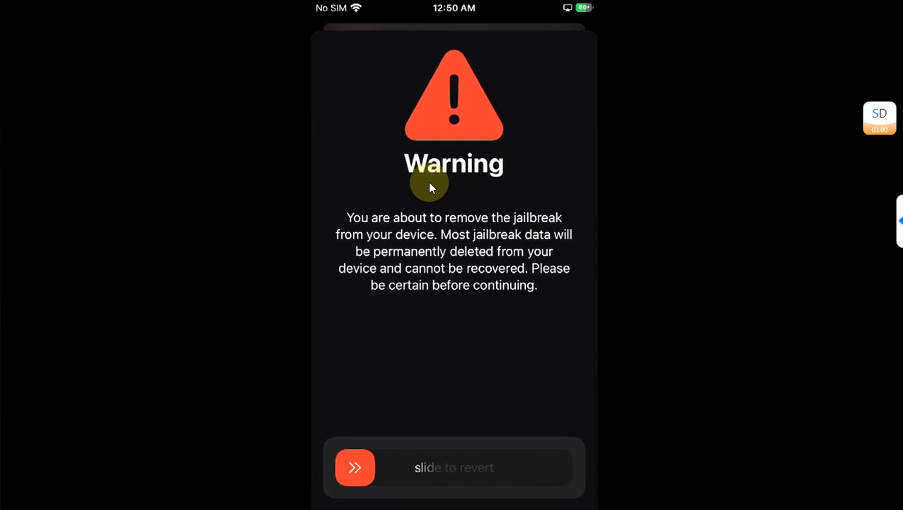
left_click_drag(356, 467, 481, 468)
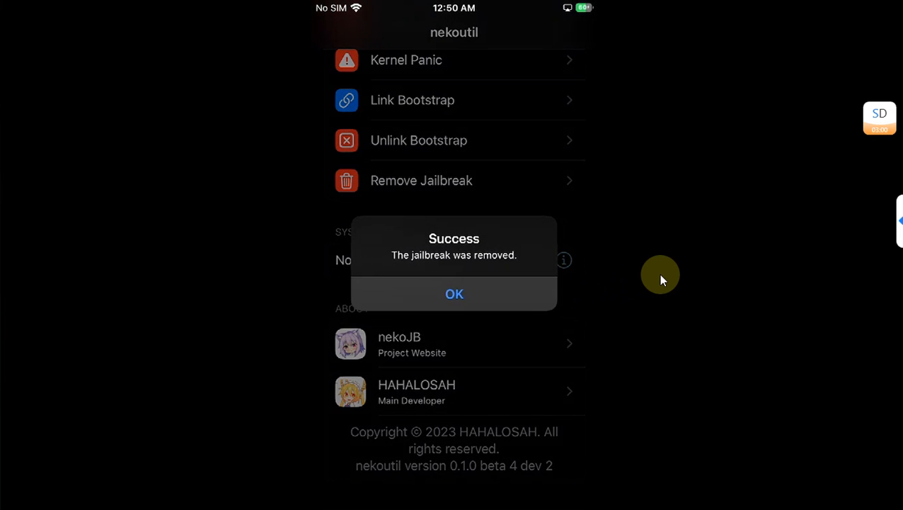
left_click(453, 293)
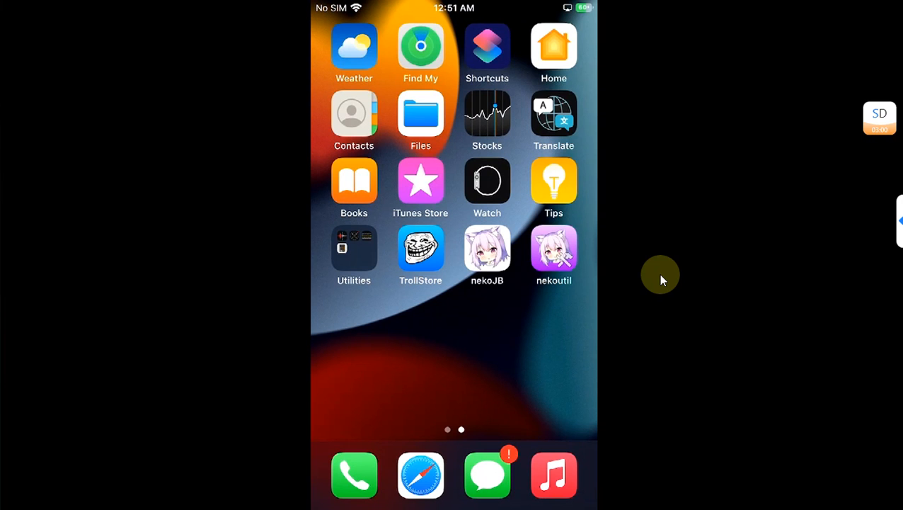
Return to the first Home Screen page showing the weather and calendar widgets.
left_click(554, 248)
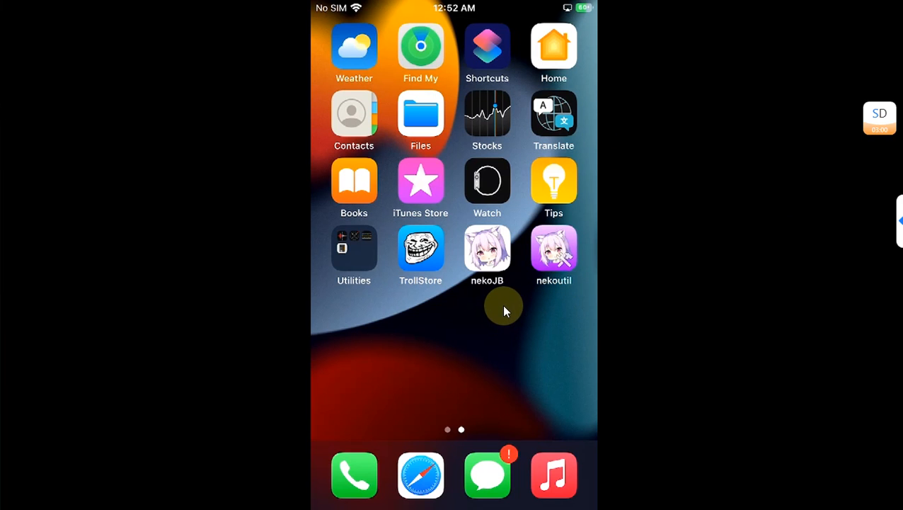
left_click(420, 248)
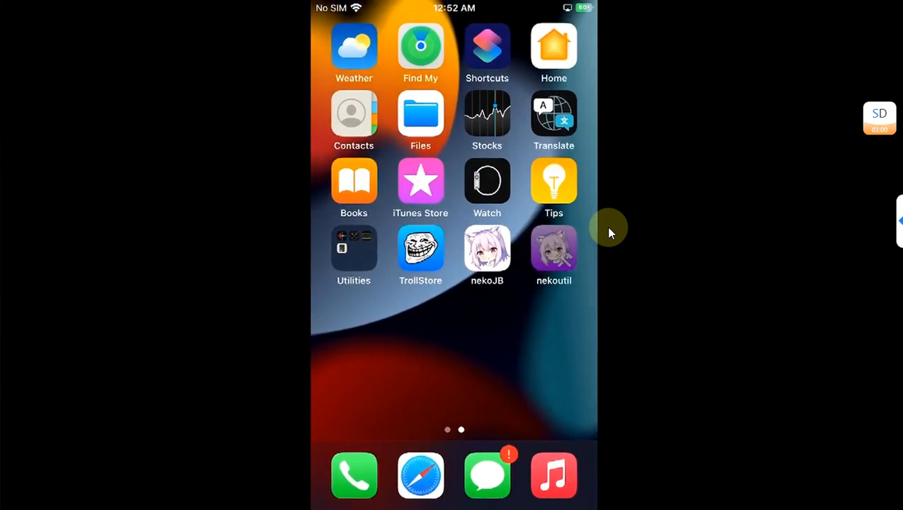
scroll("right", 3)
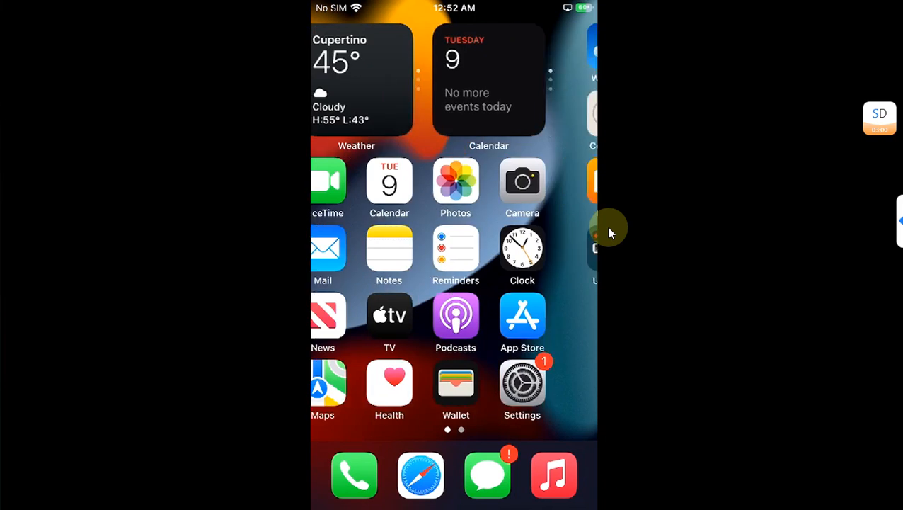